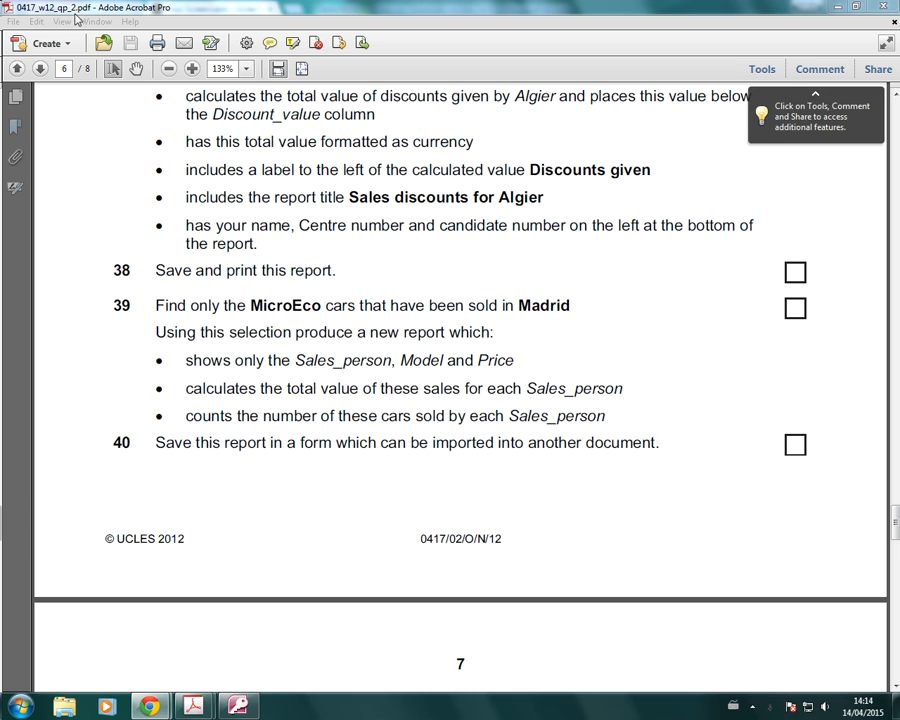
mouse_move(167, 327)
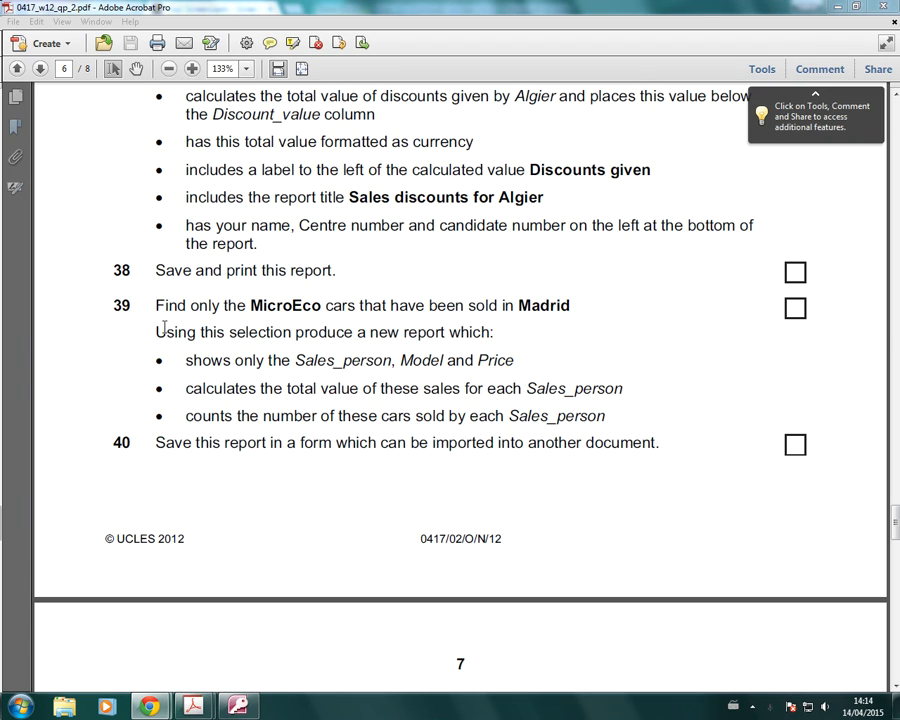
mouse_move(155, 305)
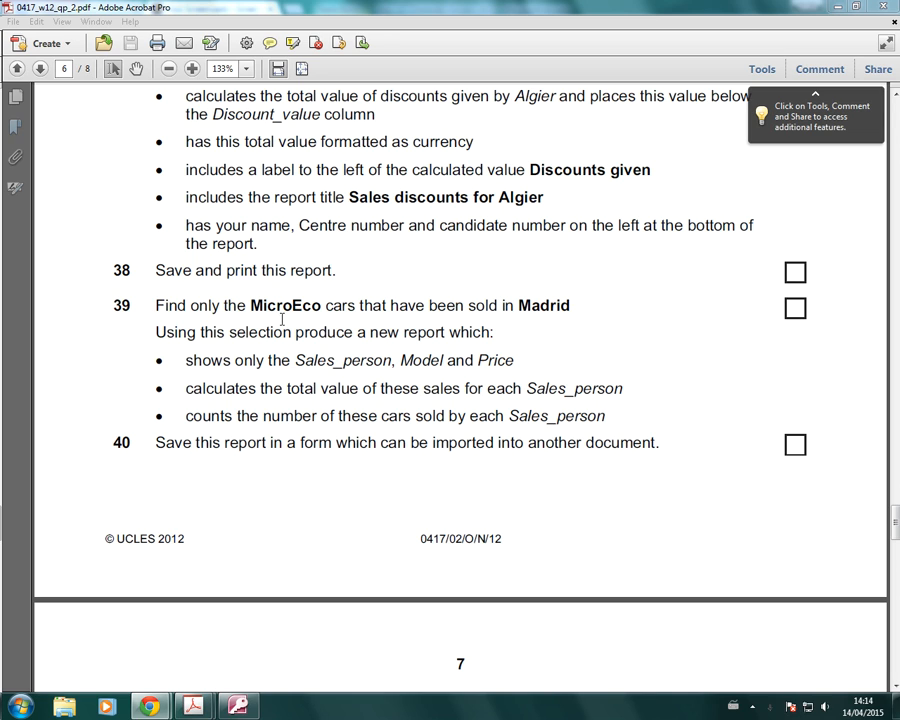
mouse_move(234, 367)
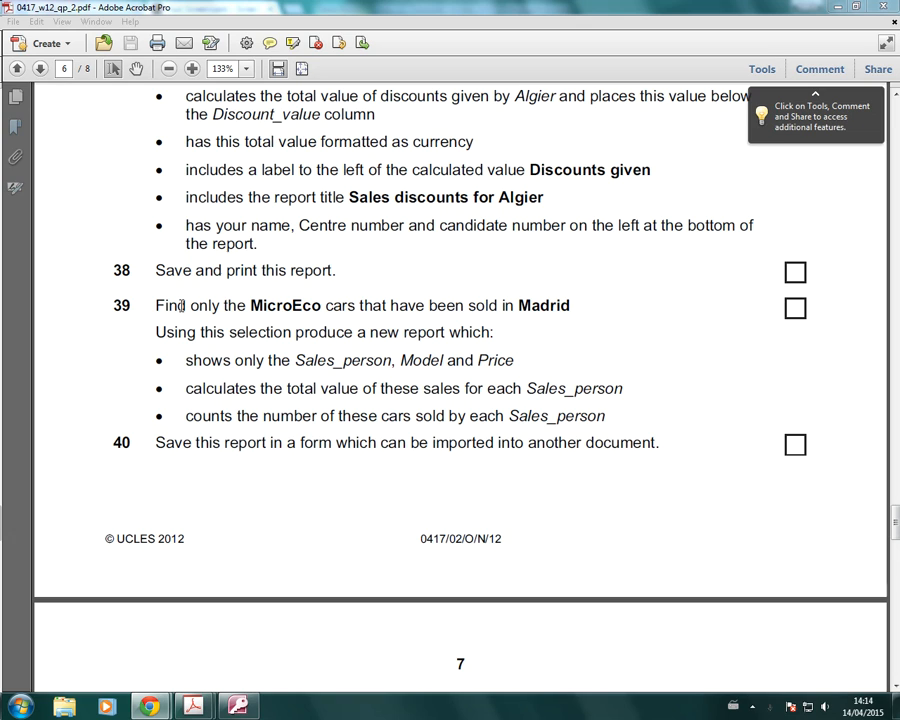
mouse_move(205, 400)
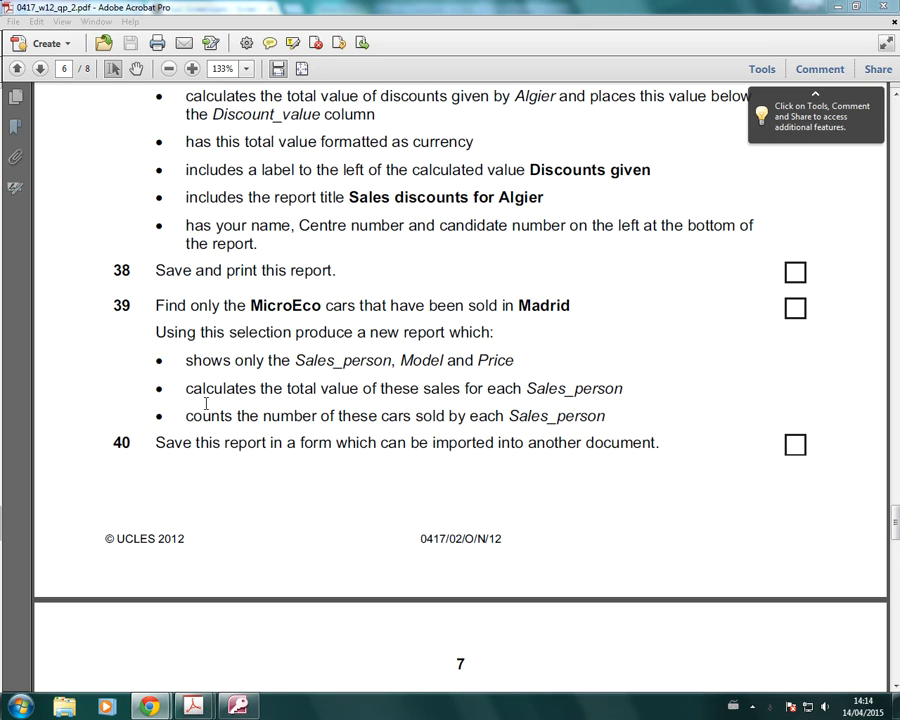
mouse_move(275, 401)
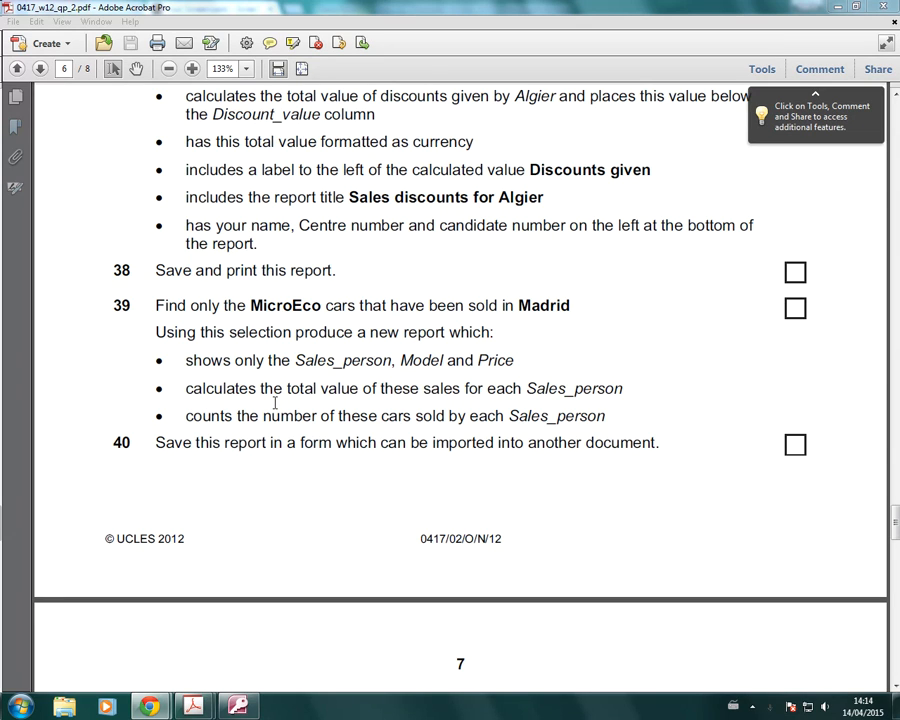
mouse_move(517, 390)
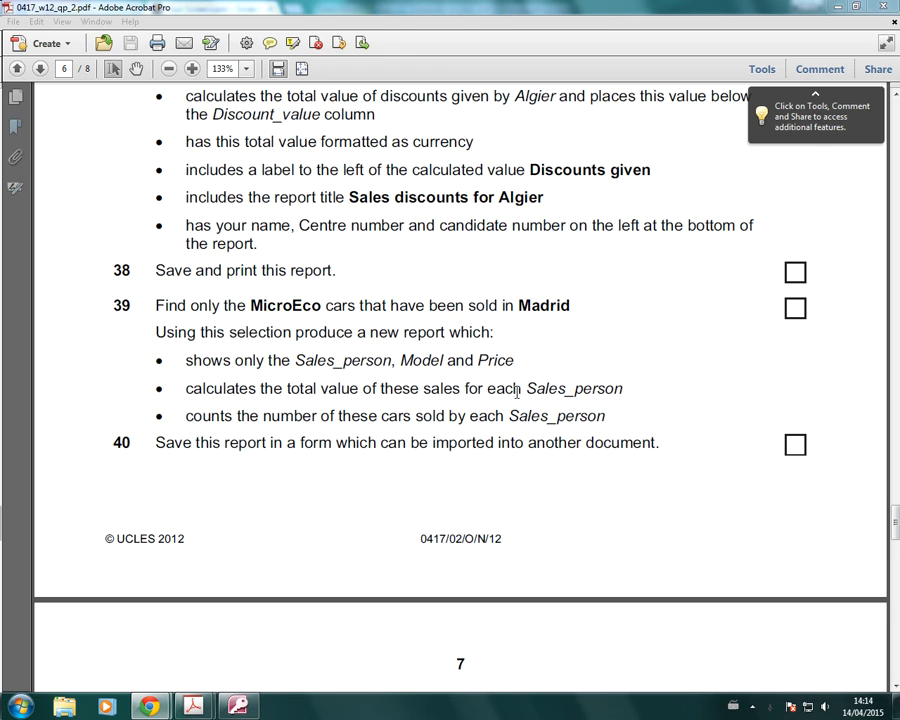
mouse_move(493, 438)
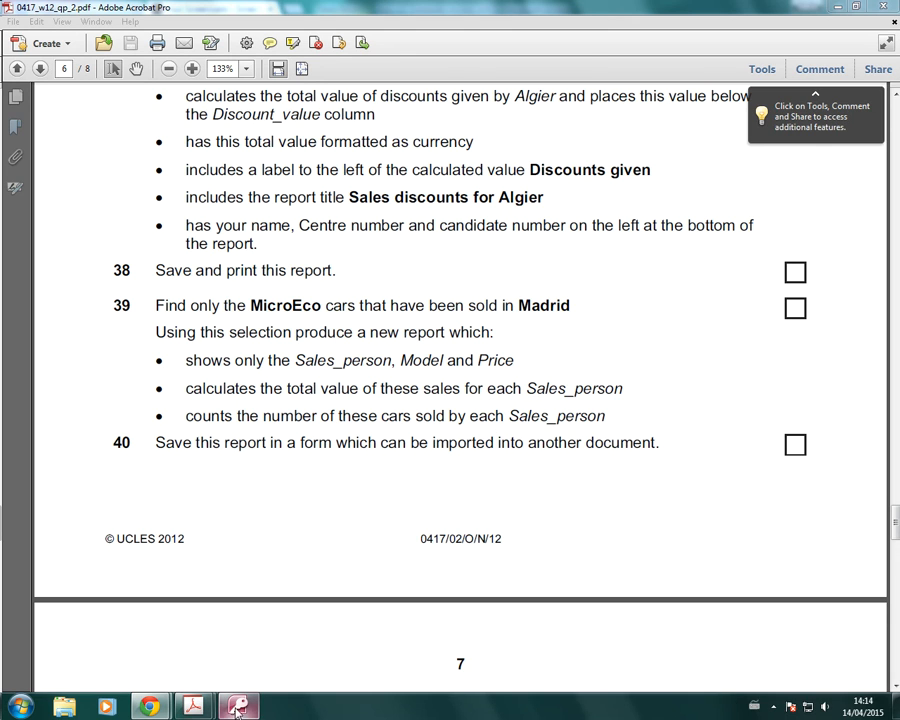
- Note the 'for each Sales_person' wording, then build a N122cars query with Sales_person and Model
left_click(238, 707)
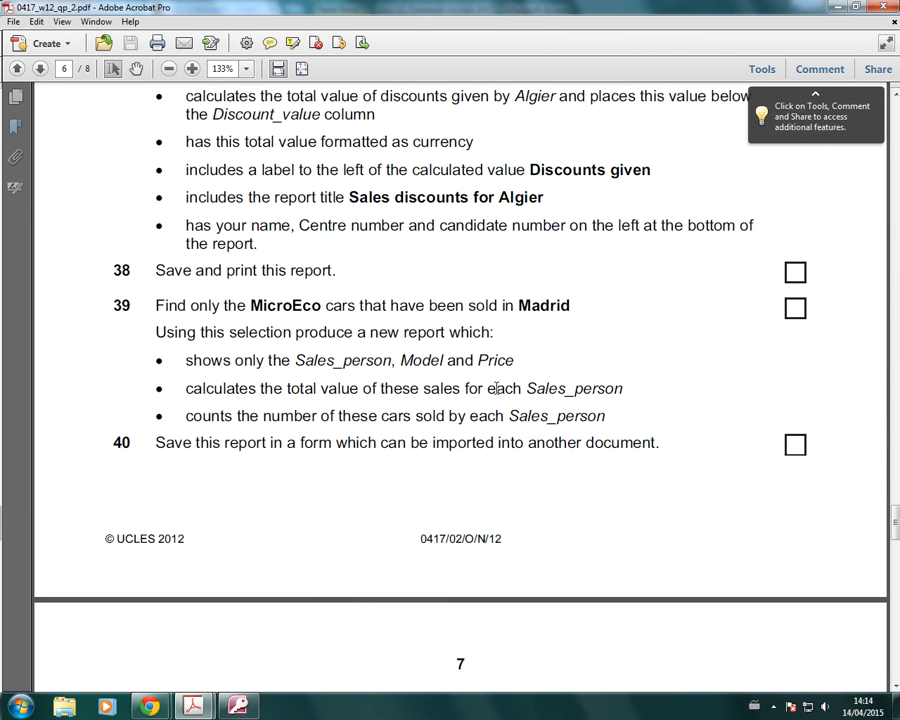
mouse_move(465, 443)
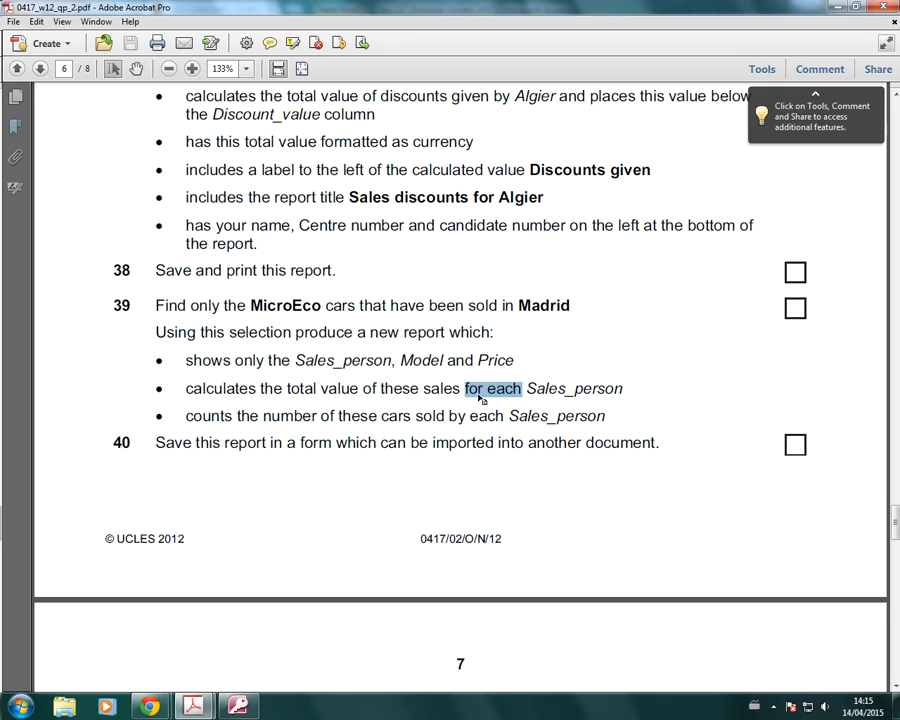
mouse_move(278, 497)
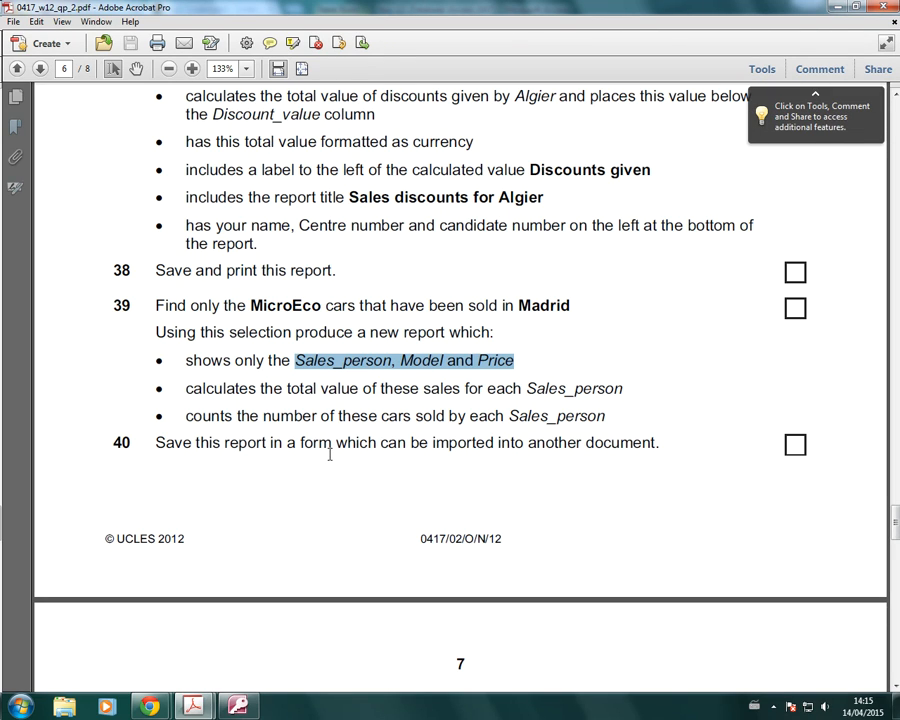
mouse_move(560, 481)
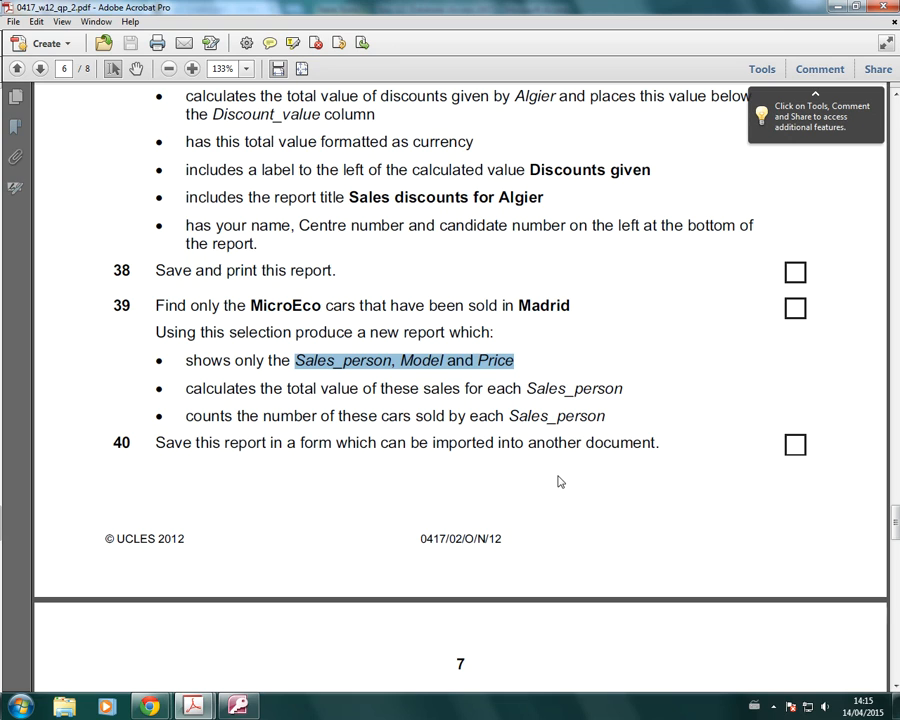
mouse_move(227, 434)
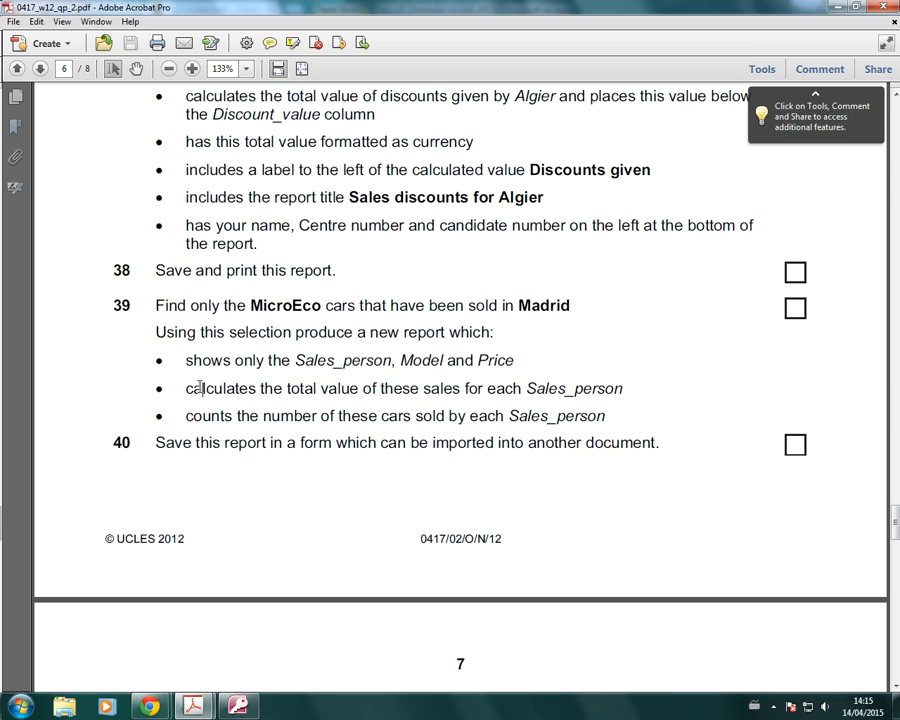
mouse_move(540, 398)
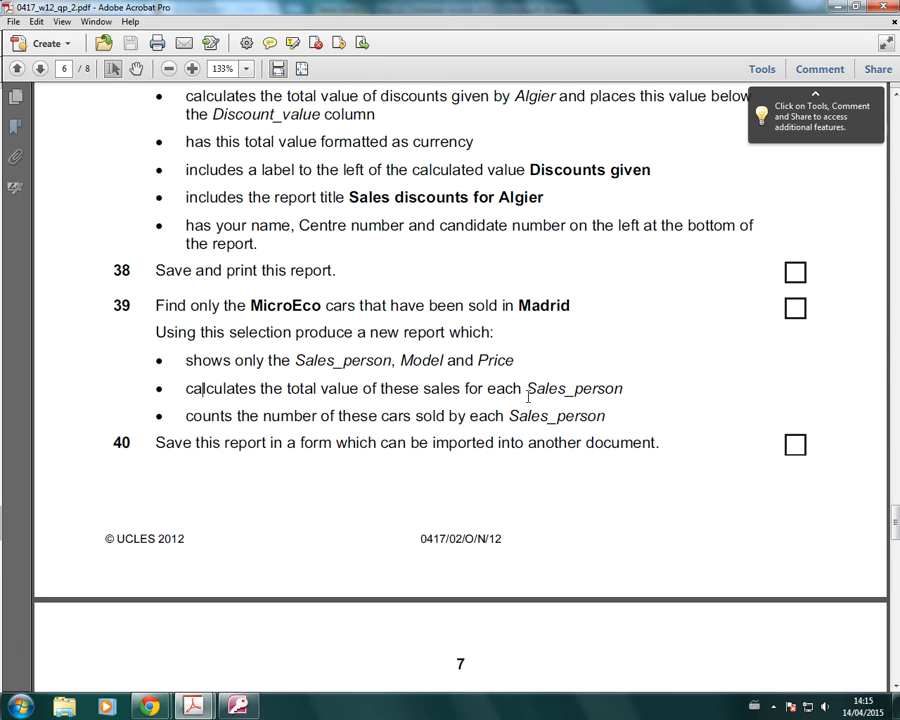
left_click_drag(464, 388, 622, 388)
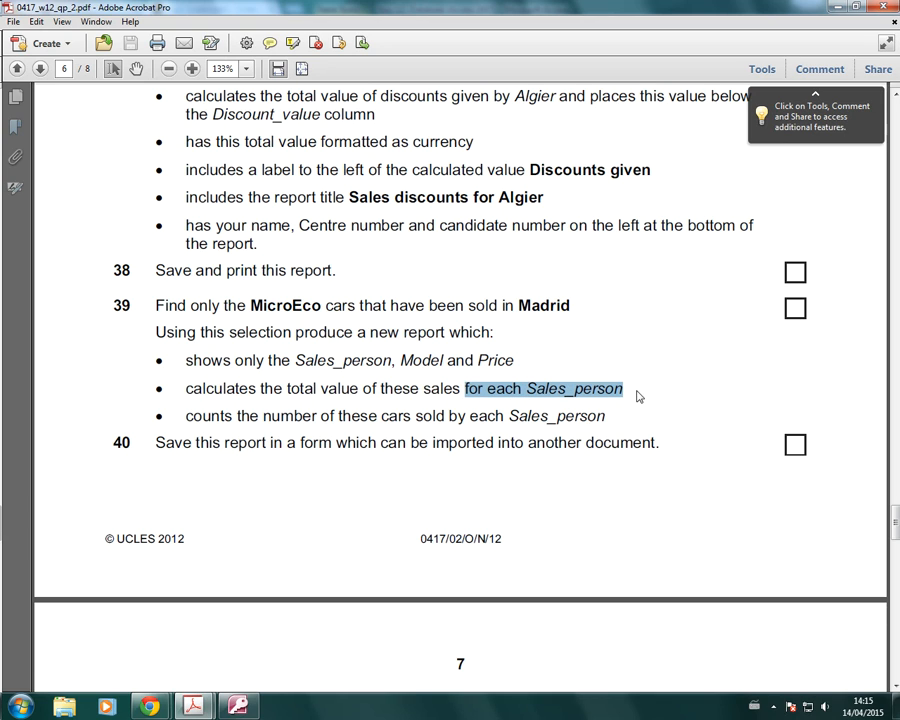
mouse_move(238, 706)
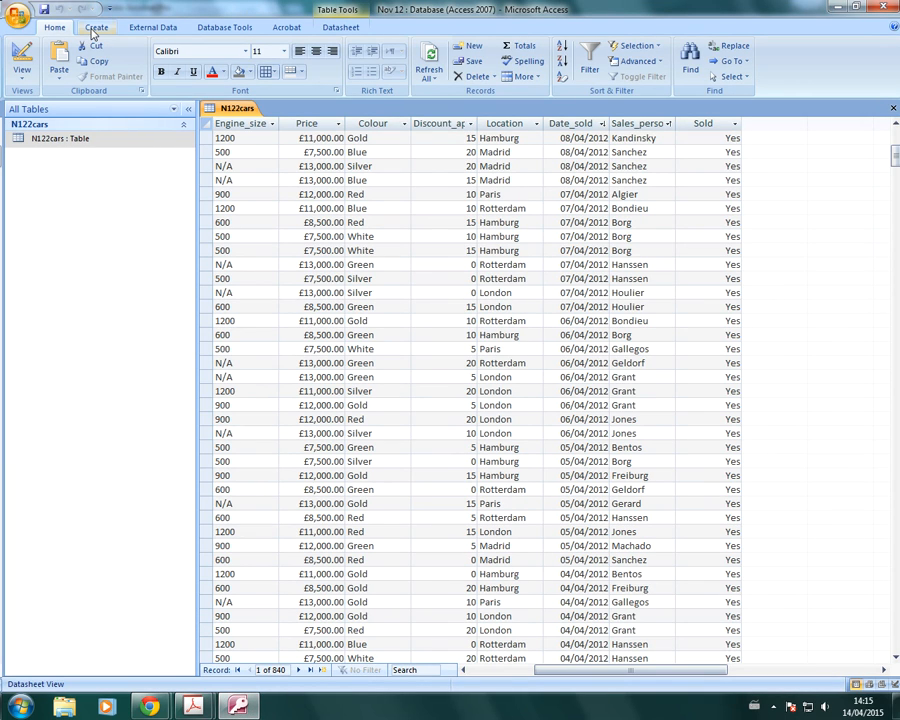
left_click(96, 27)
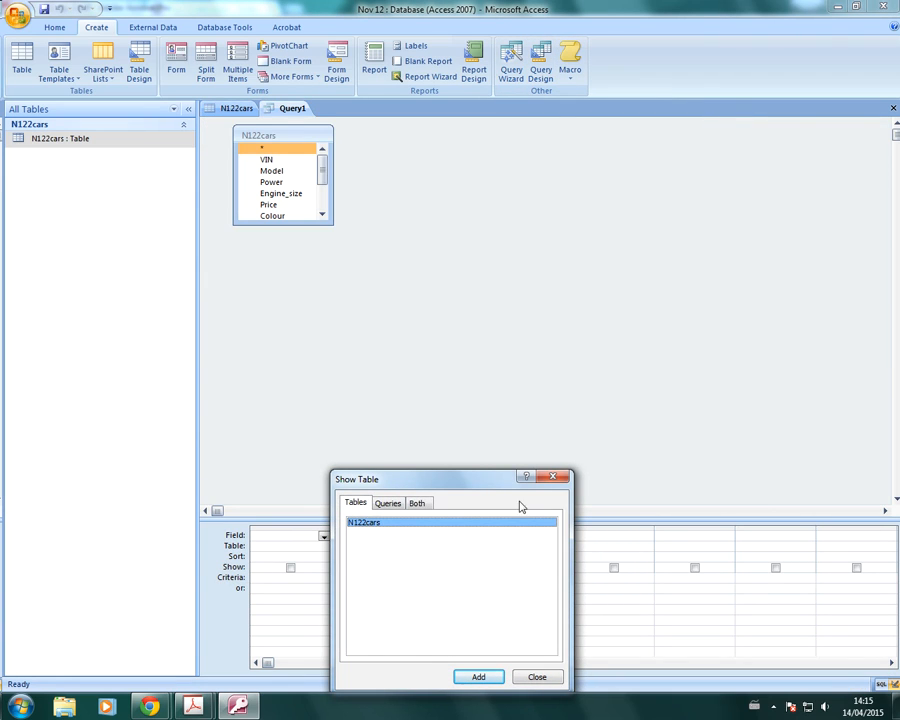
left_click(537, 677)
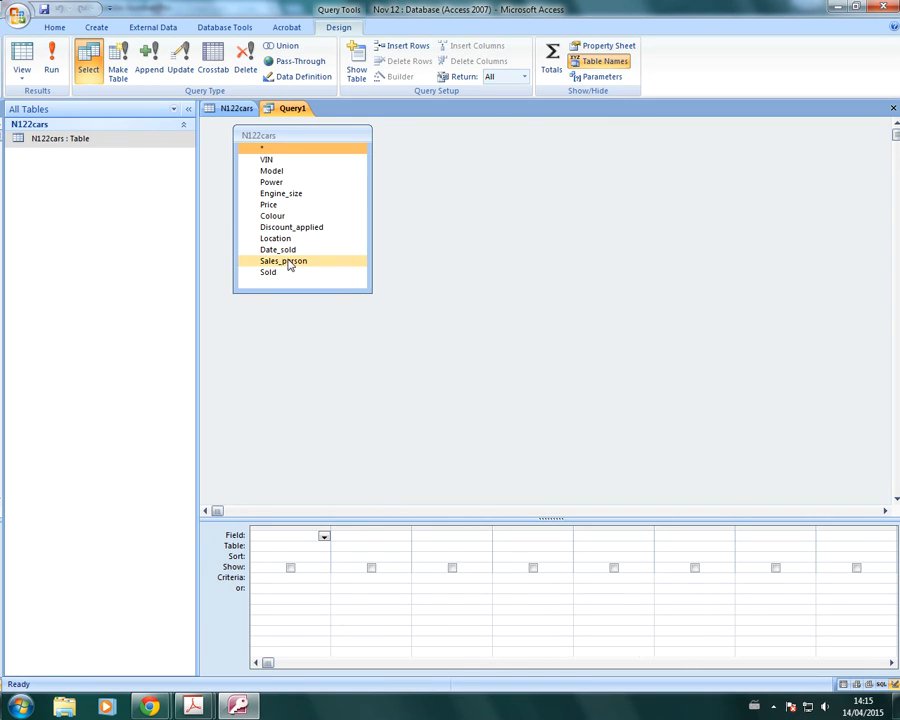
double_click(283, 261)
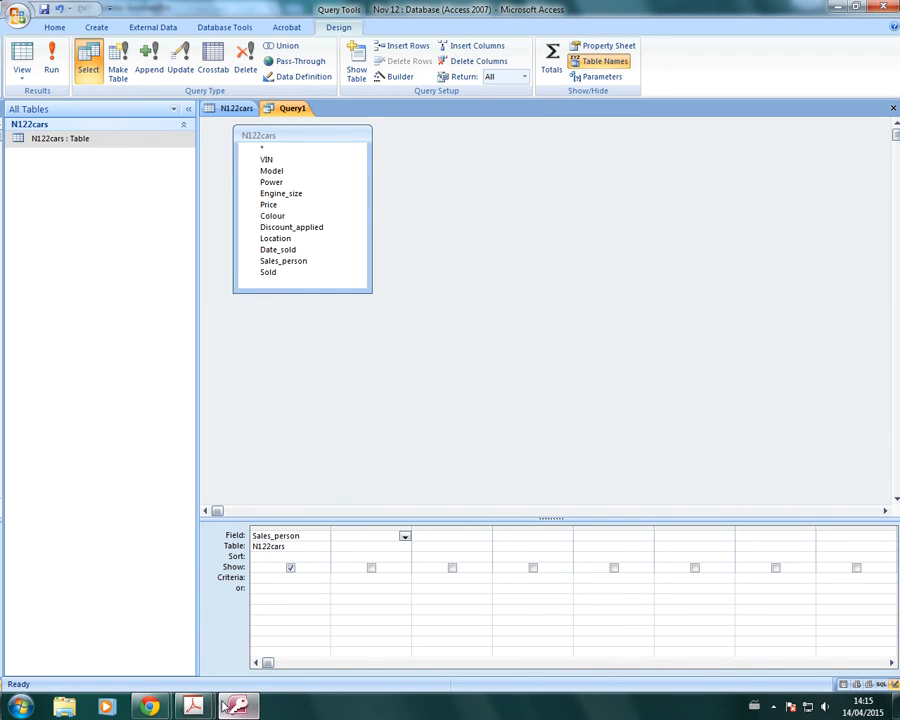
left_click(271, 170)
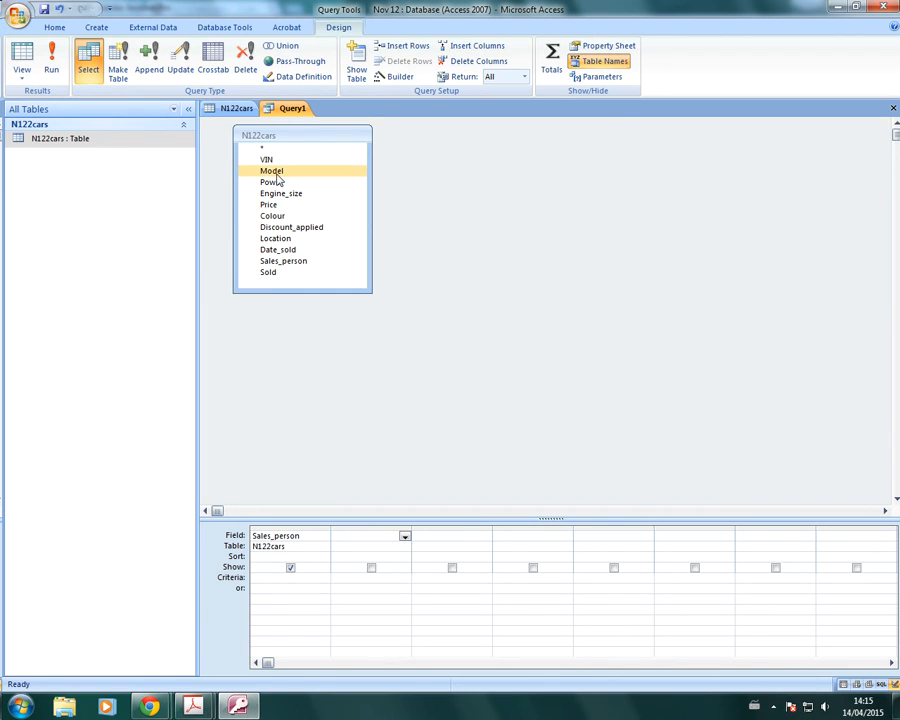
double_click(271, 170)
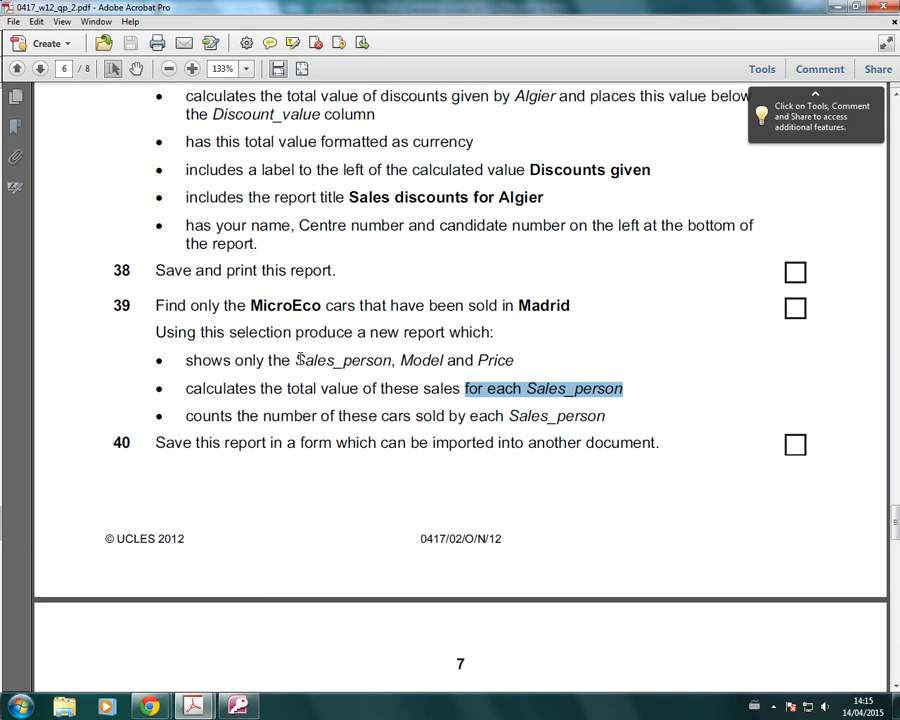
mouse_move(628, 372)
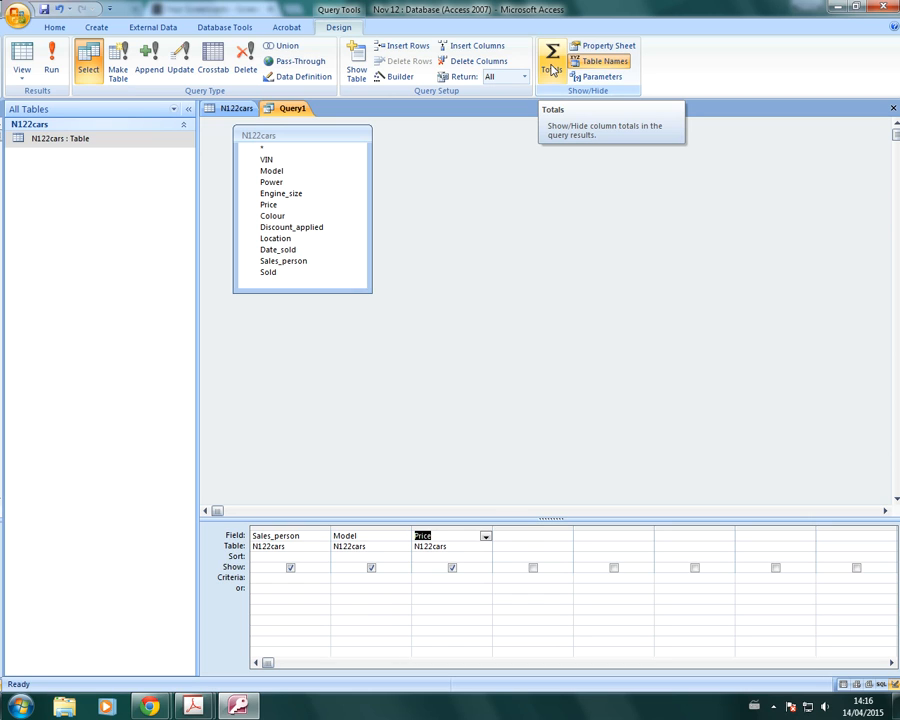
- Turn on Totals: Group By Sales_person, Count for Model, Sum for Price
left_click(551, 62)
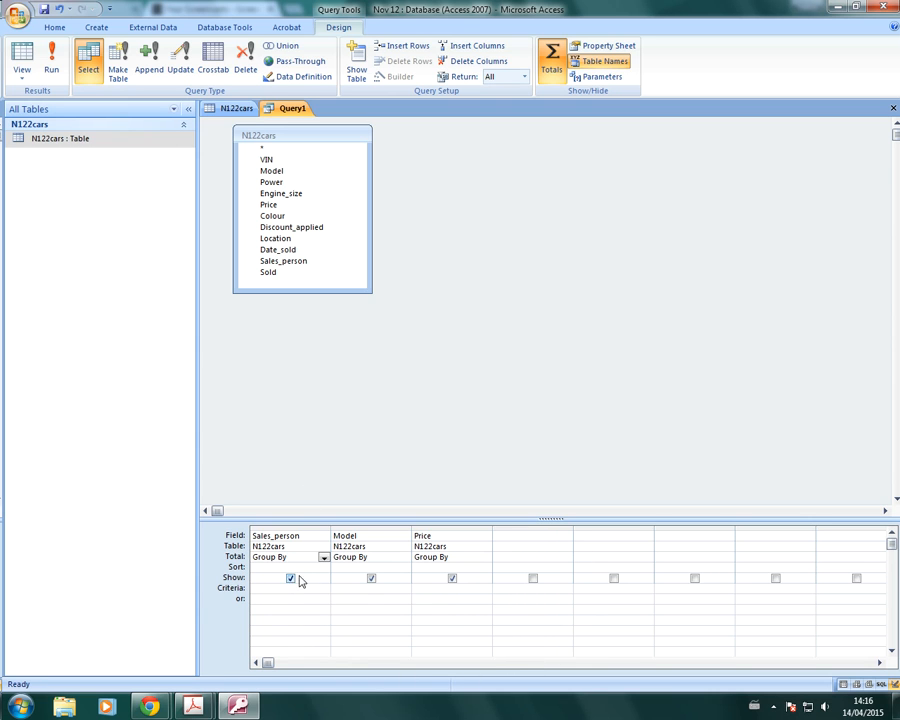
mouse_move(343, 582)
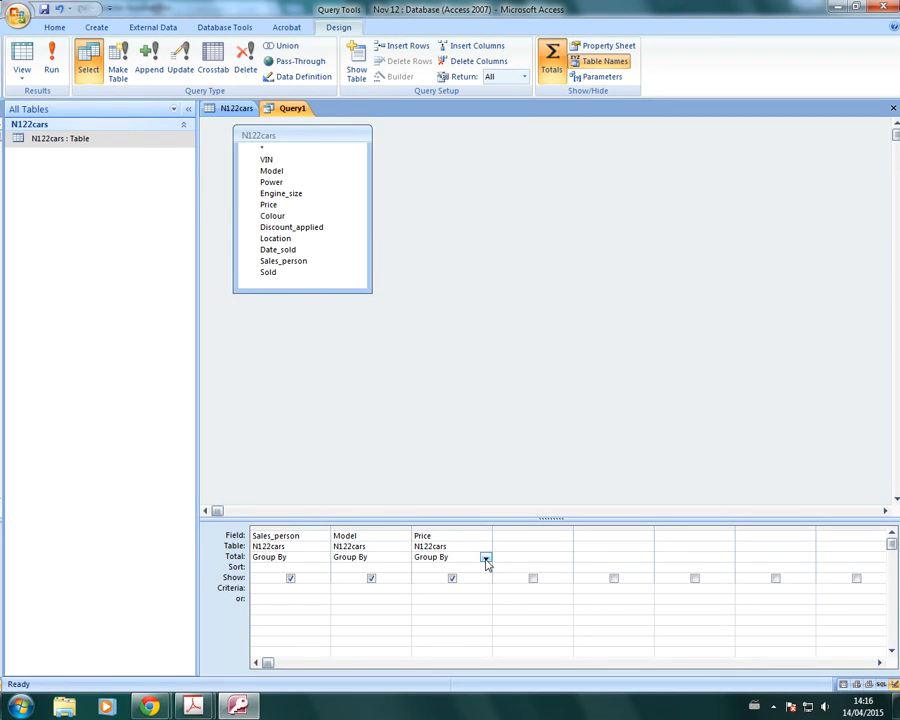
left_click(485, 557)
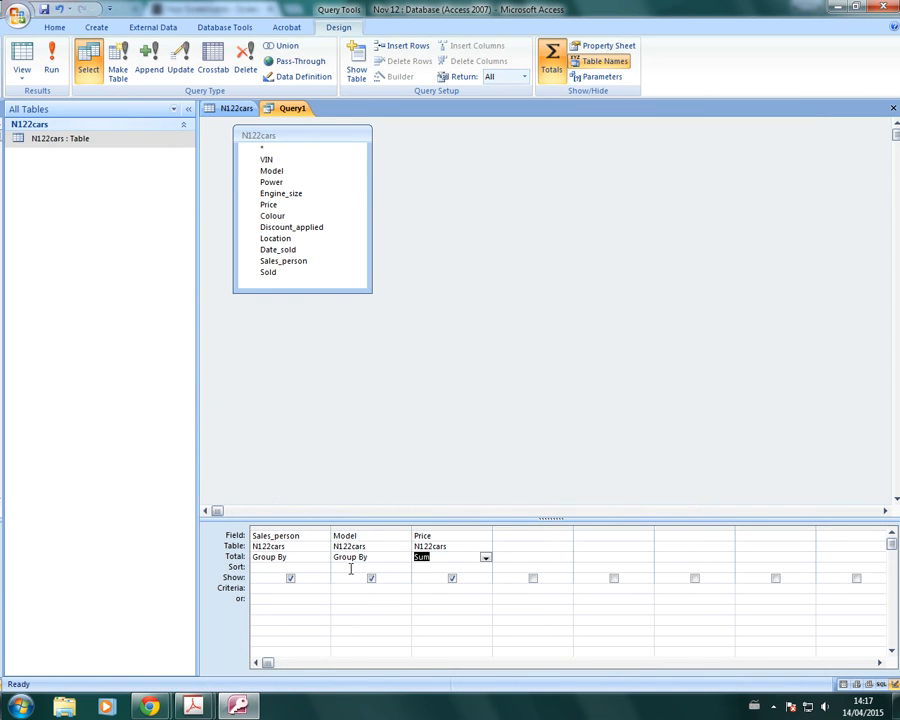
left_click(404, 557)
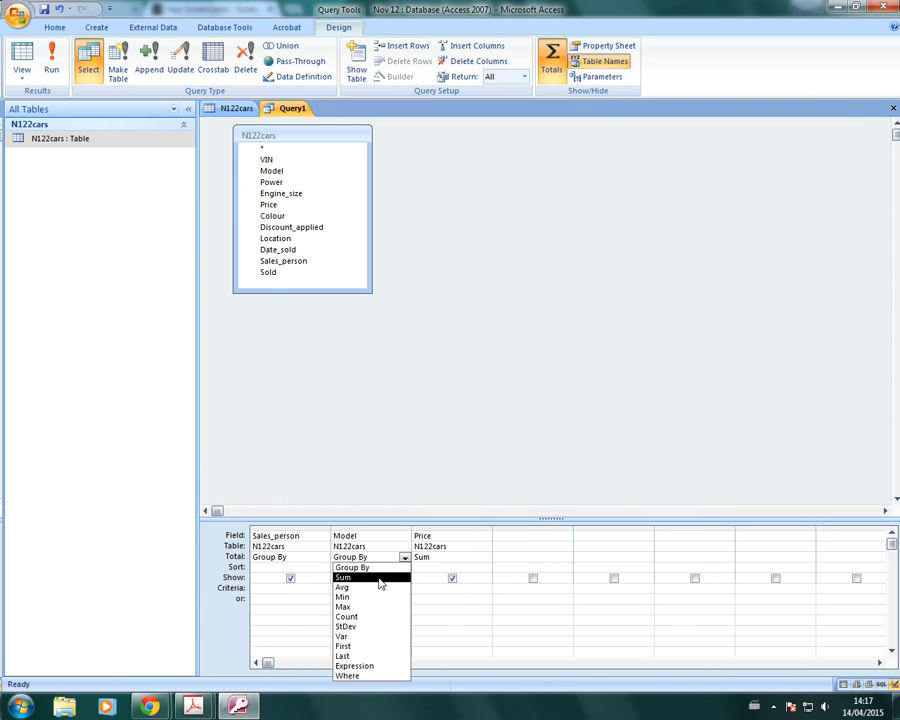
left_click(346, 616)
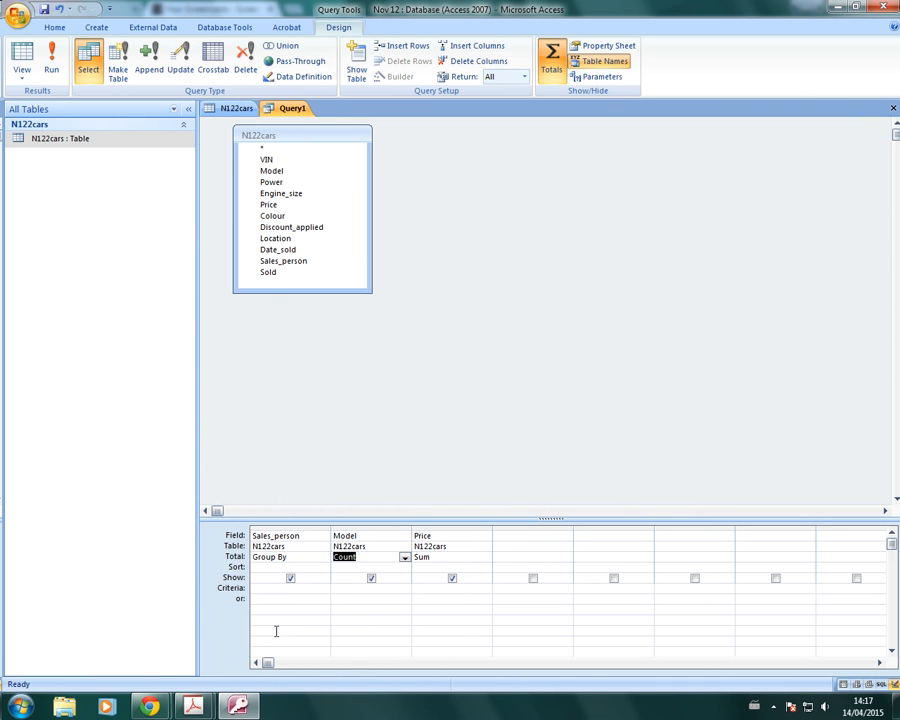
left_click(192, 707)
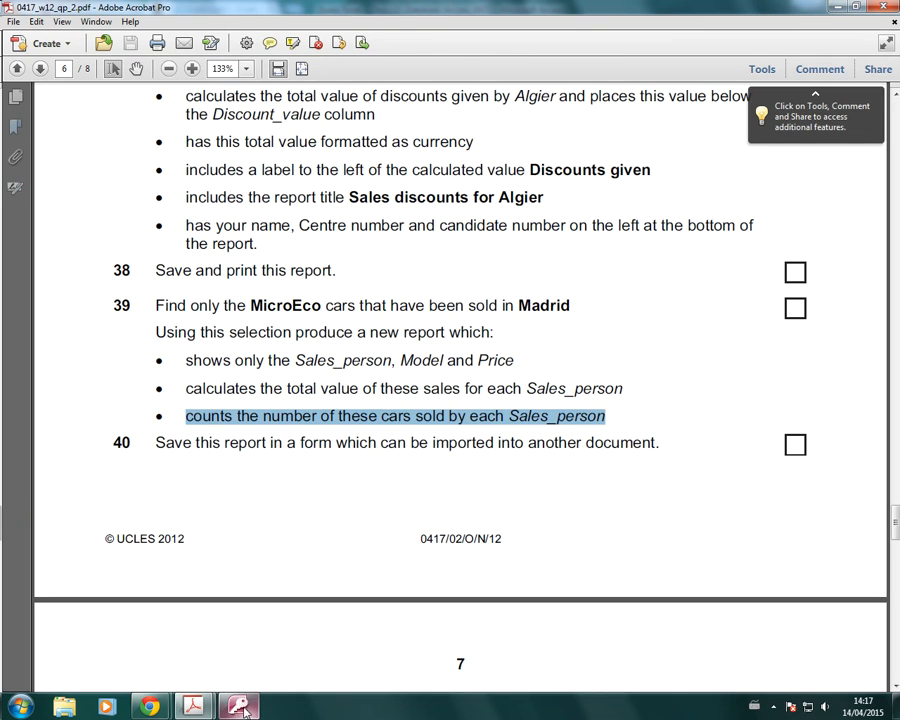
left_click(238, 707)
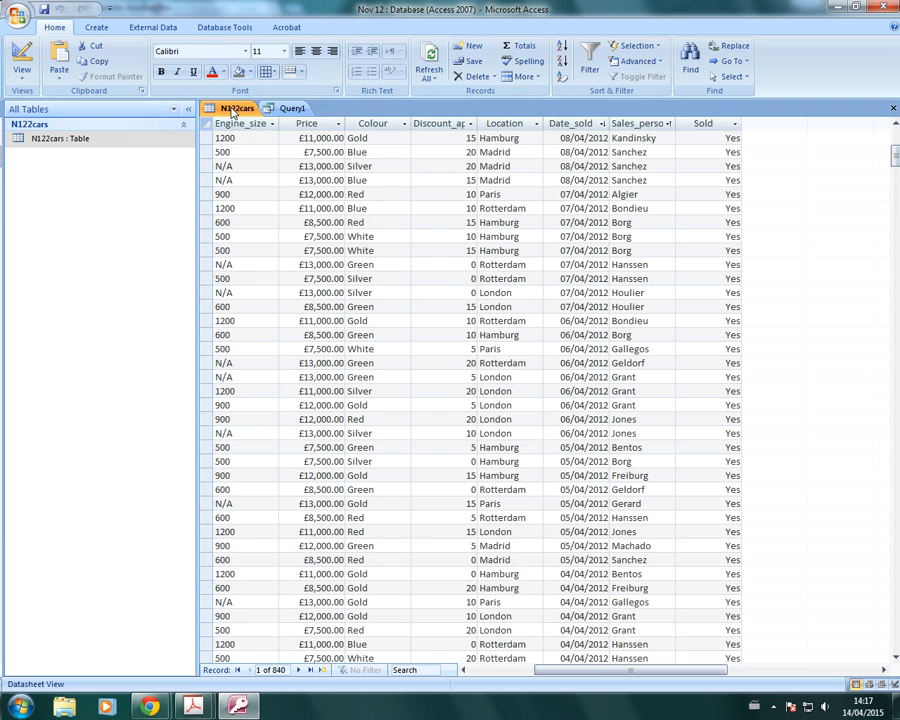
left_click(235, 107)
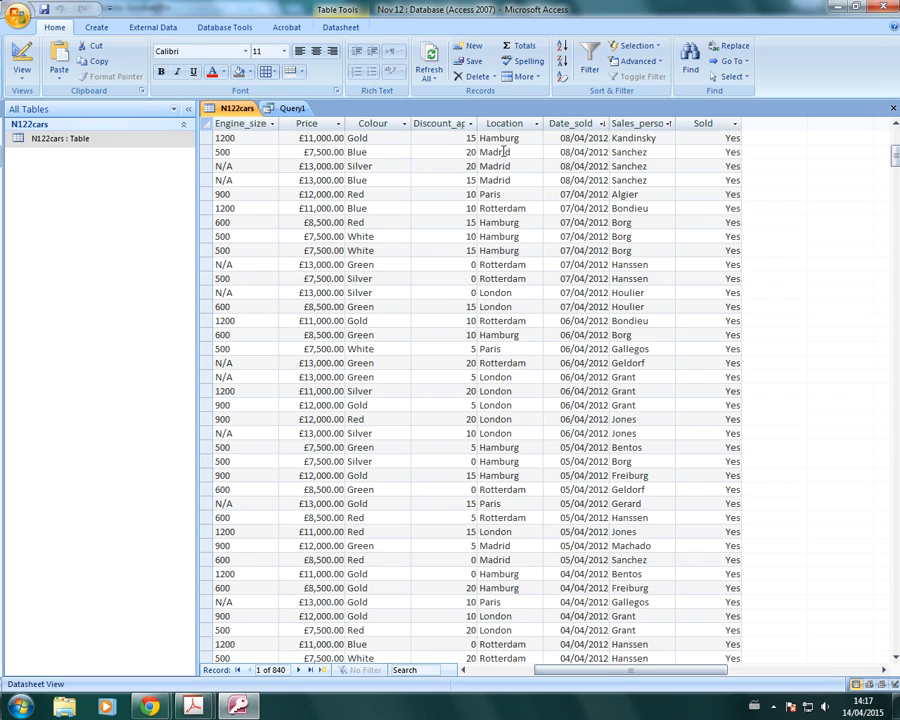
left_click(495, 152)
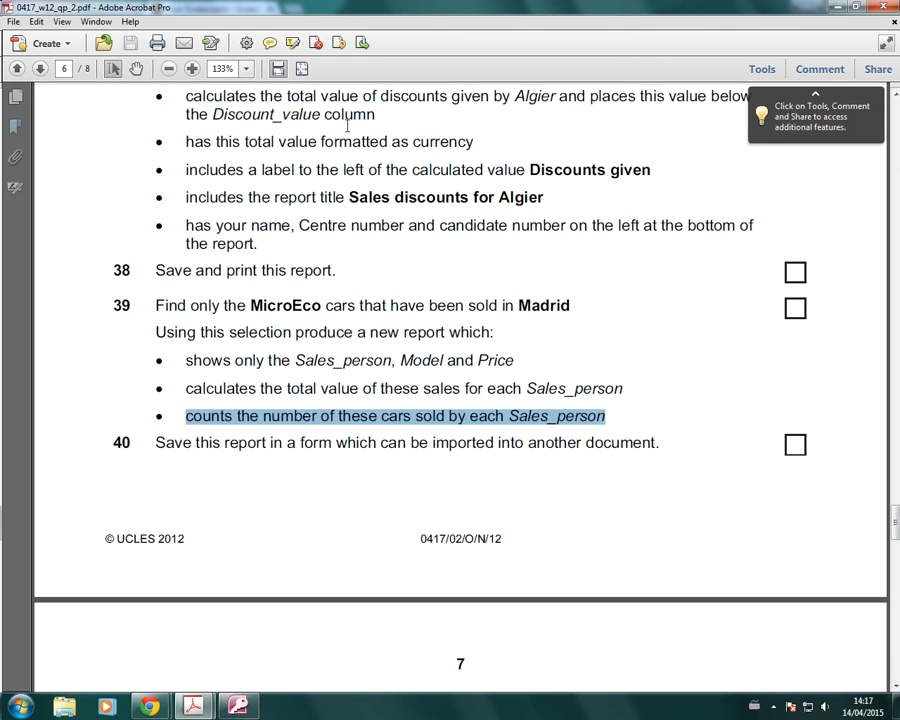
mouse_move(260, 305)
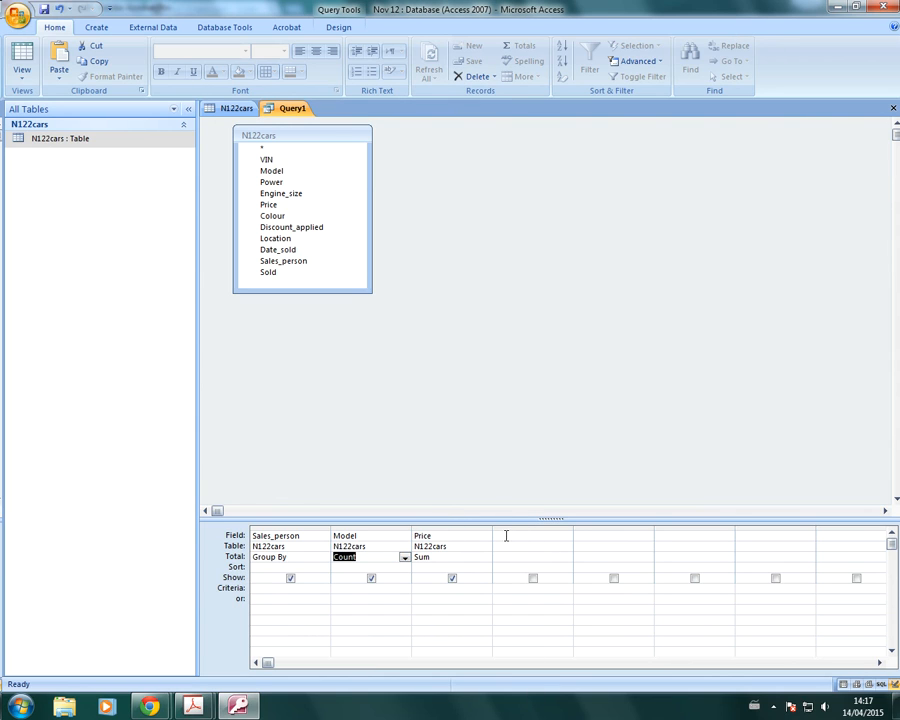
- Add hidden criteria columns for Location 'Madrid' and Model 'MicroEco'
left_click(268, 271)
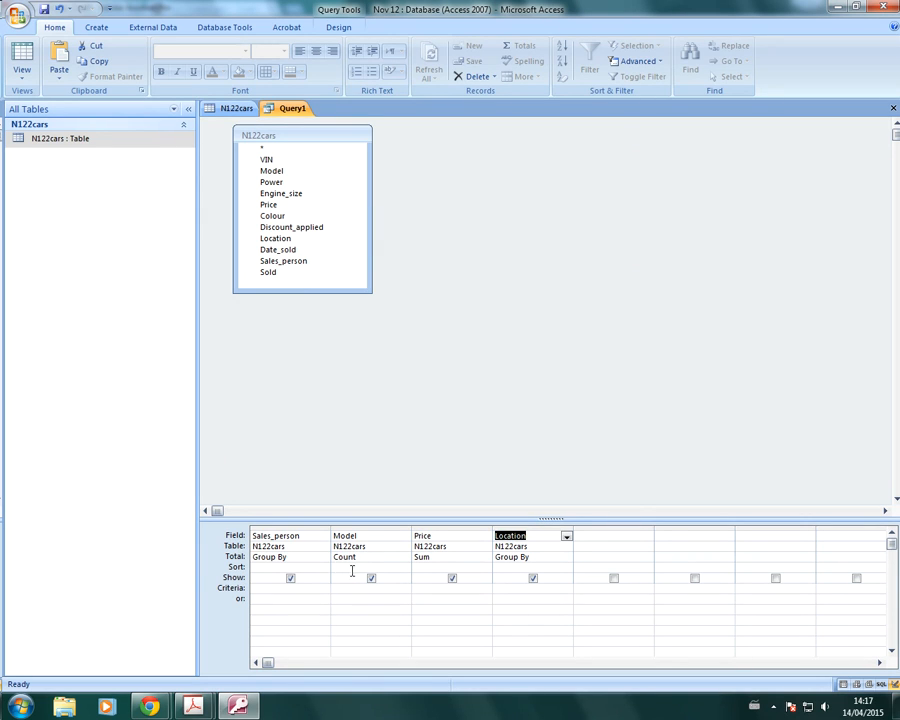
left_click(271, 170)
type("\"Madrid\"")
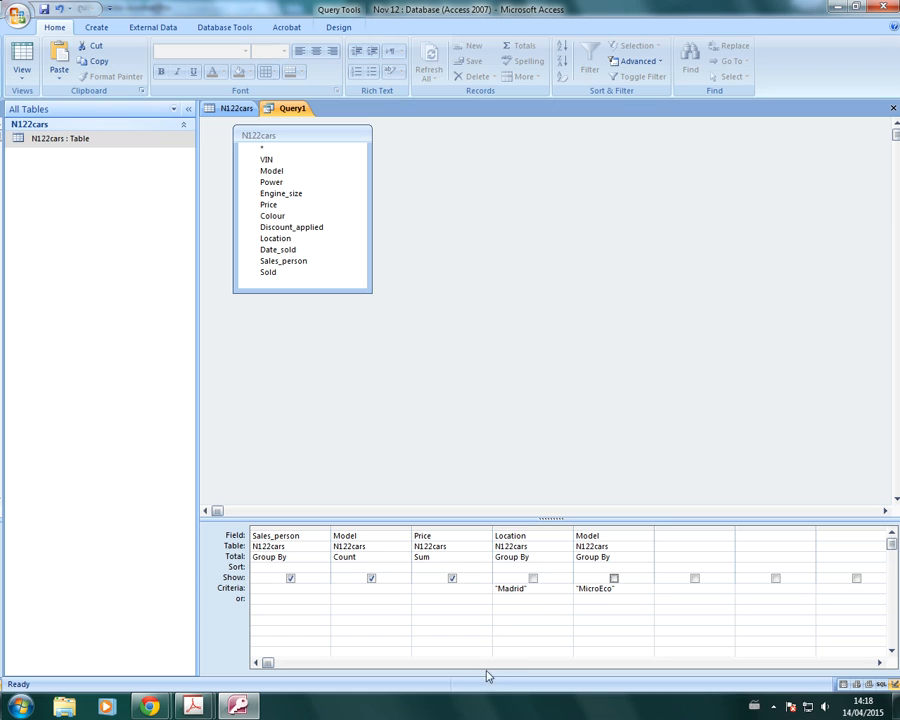
mouse_move(604, 651)
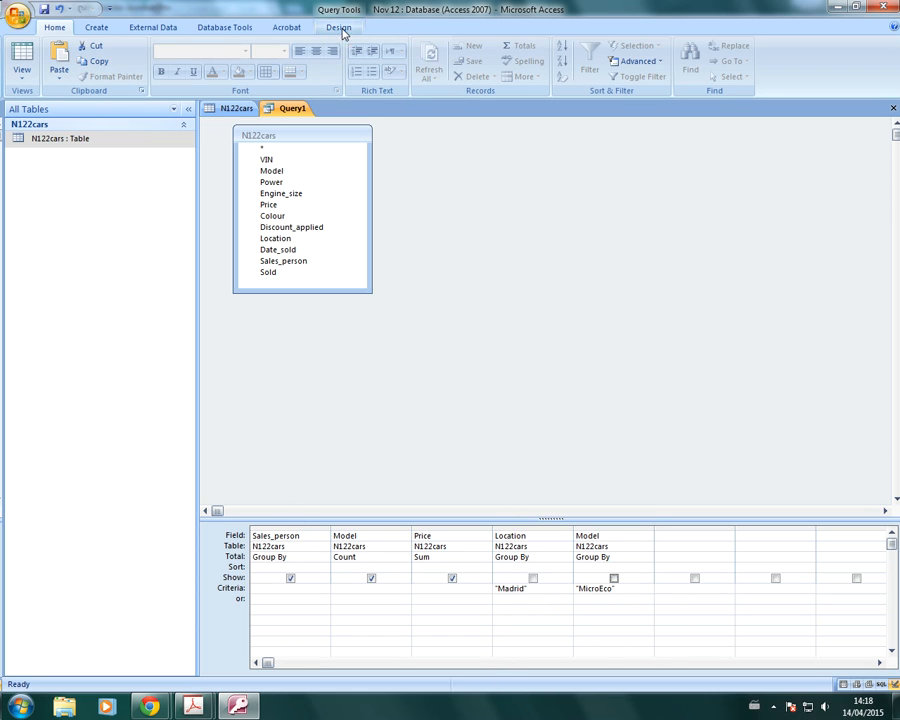
- Run the query and inspect the blank-named row among the six Sales_person results
left_click(21, 60)
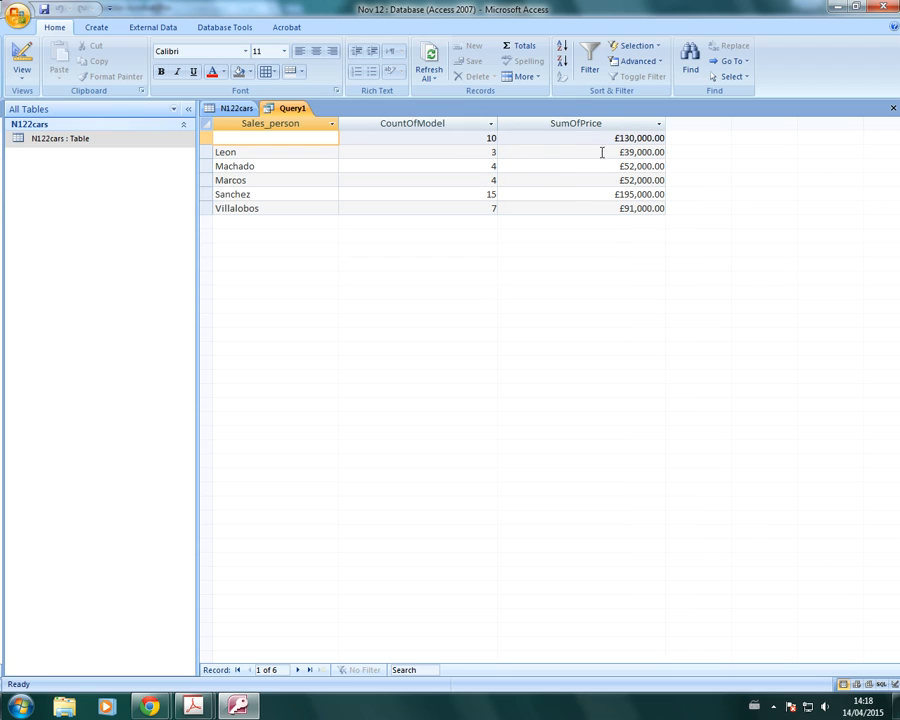
mouse_move(465, 209)
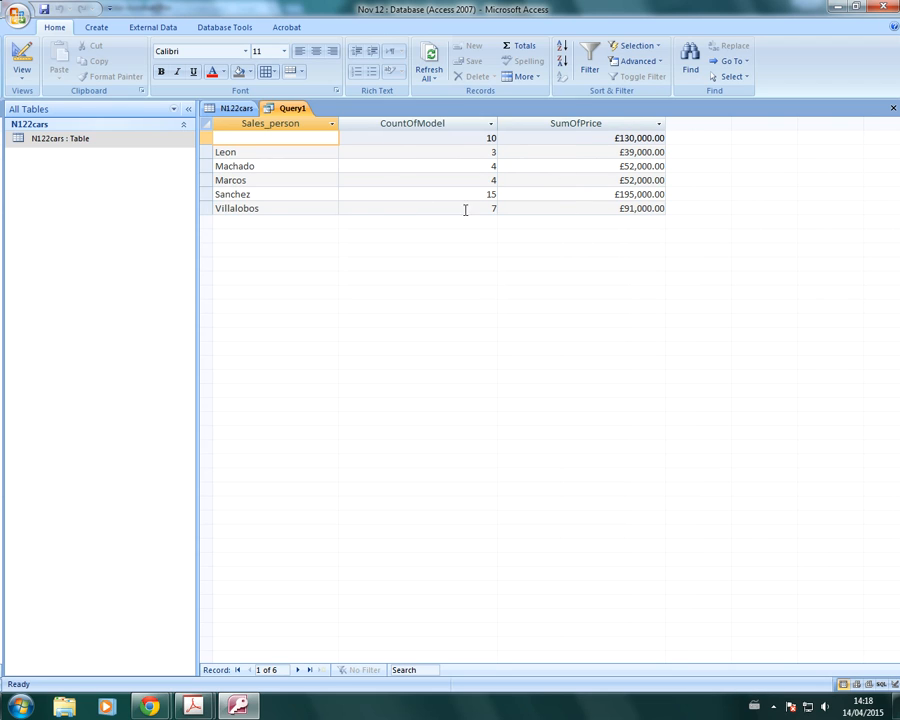
left_click(275, 137)
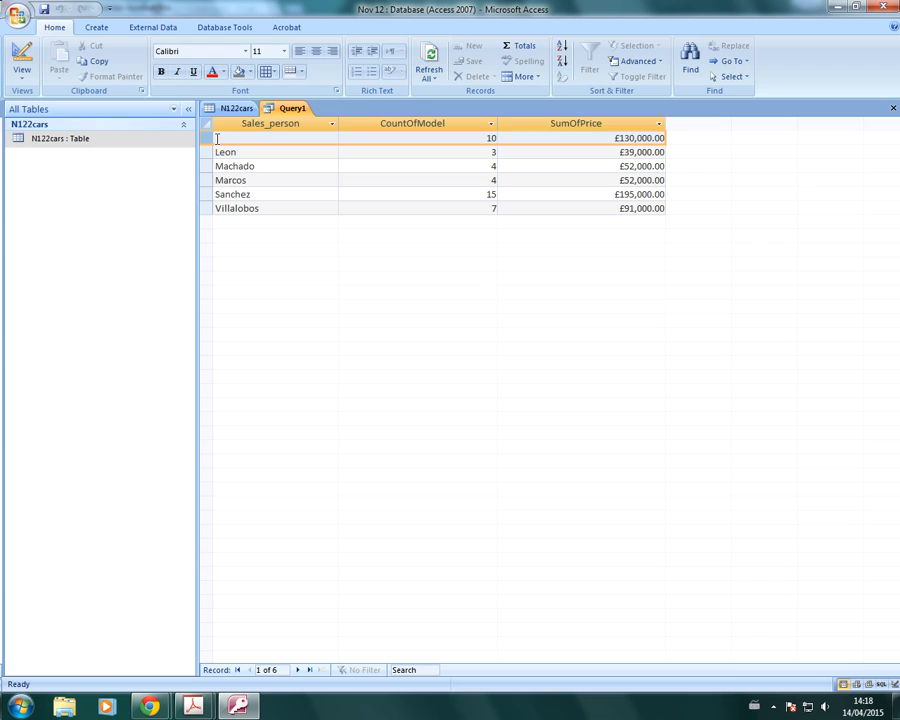
left_click(270, 138)
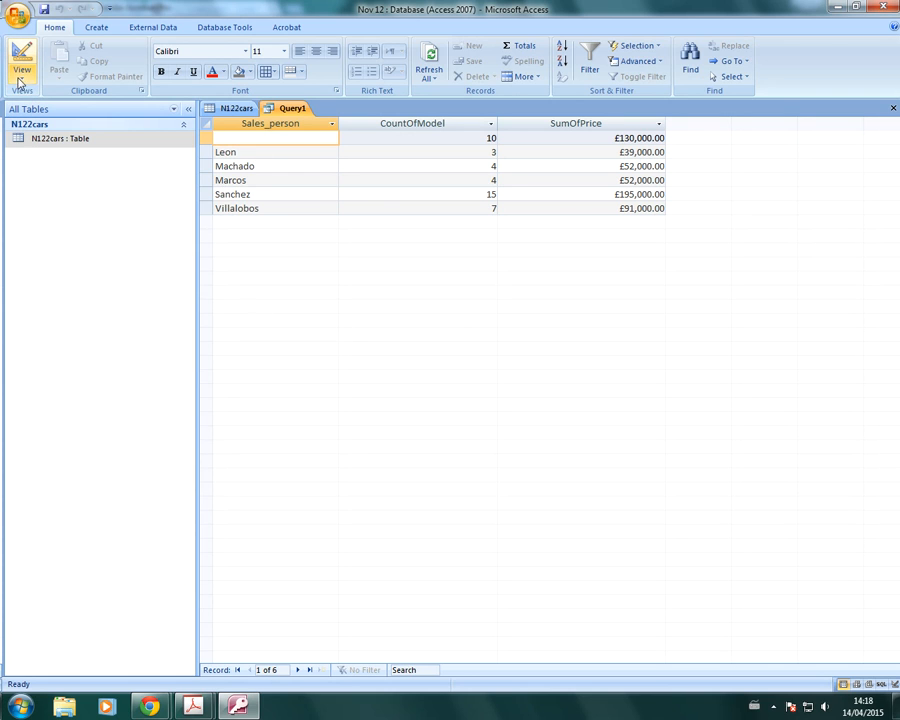
- In Design View, set the Sold criteria to Yes and rerun the query
left_click(21, 60)
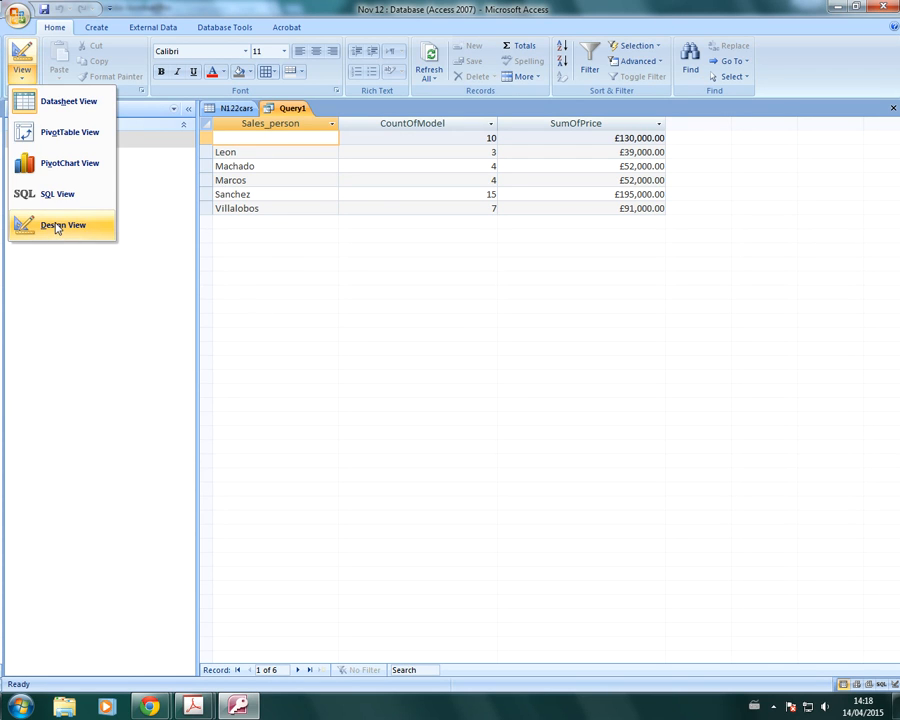
left_click(63, 224)
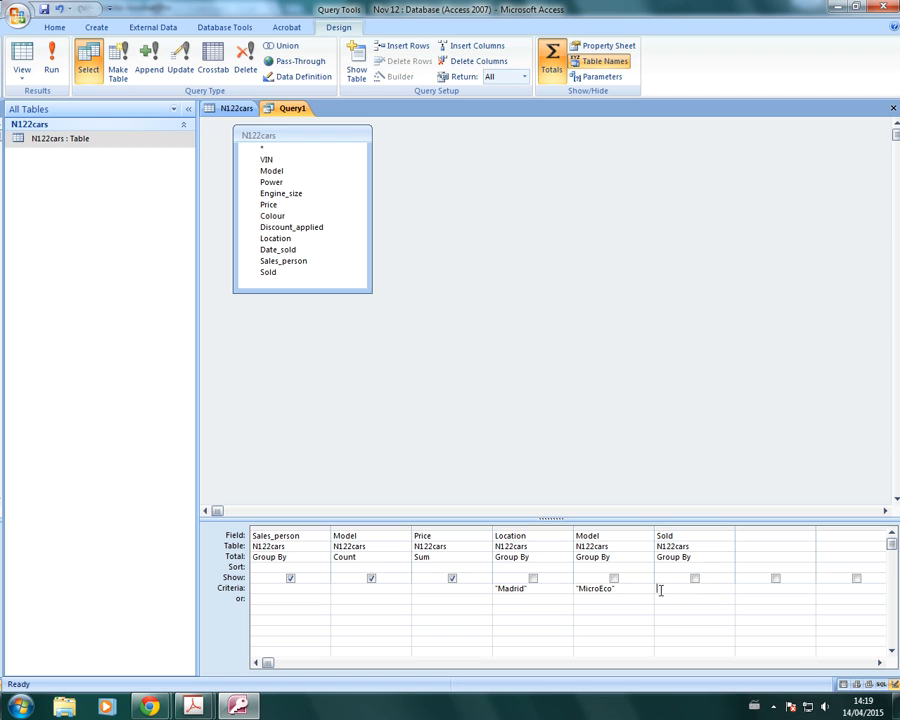
type("YES")
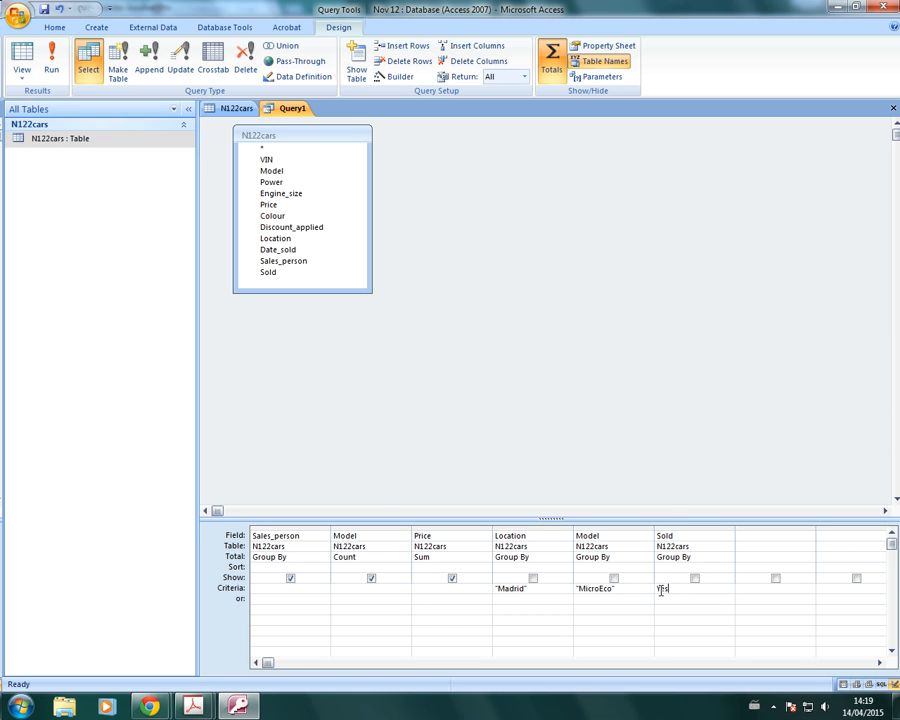
left_click(18, 10)
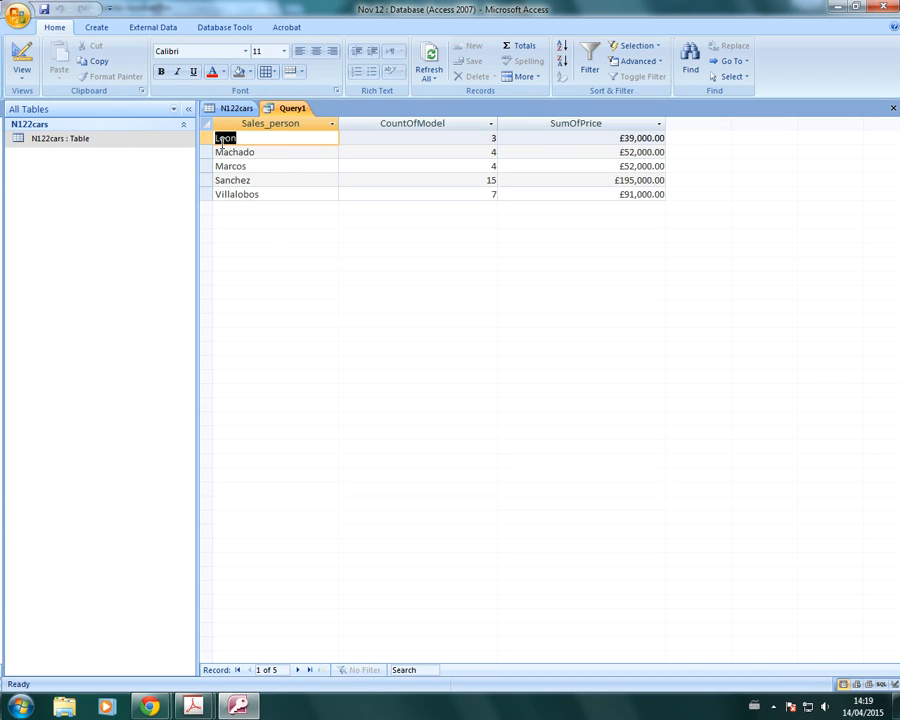
mouse_move(223, 219)
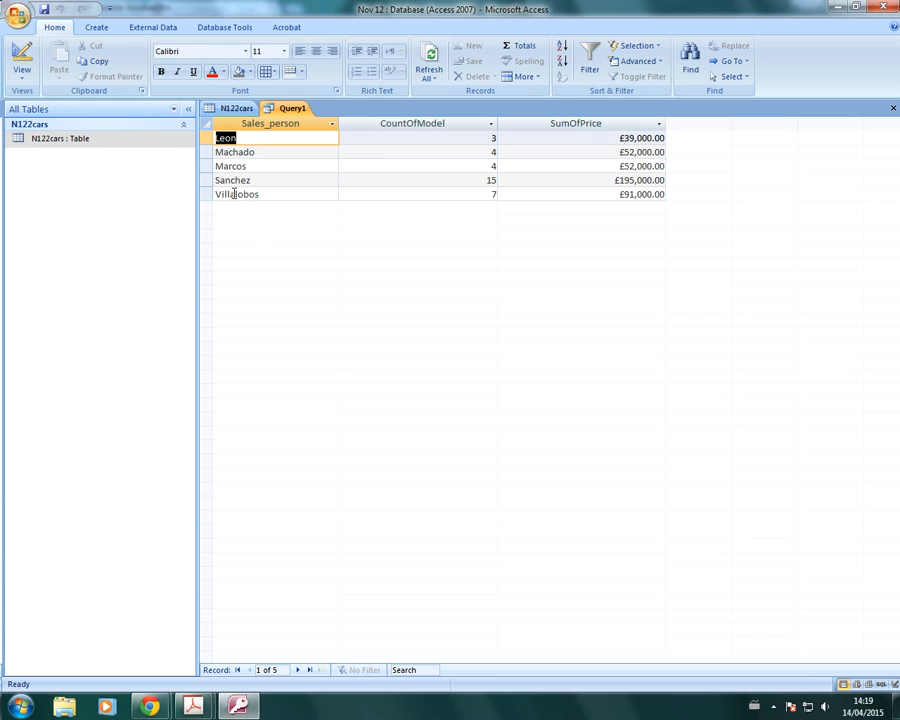
mouse_move(258, 179)
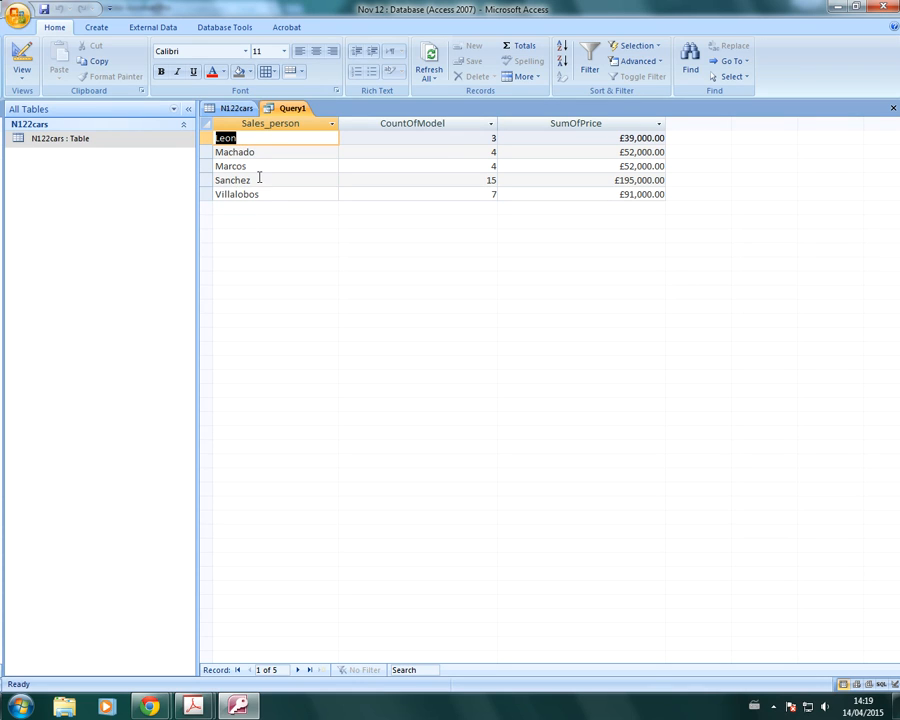
mouse_move(405, 409)
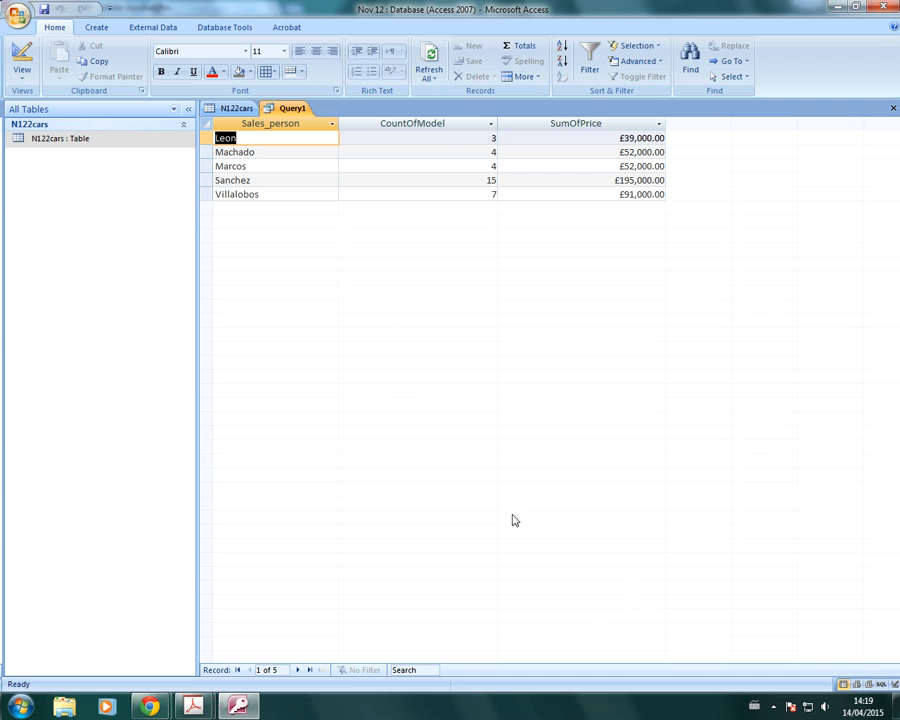
mouse_move(500, 441)
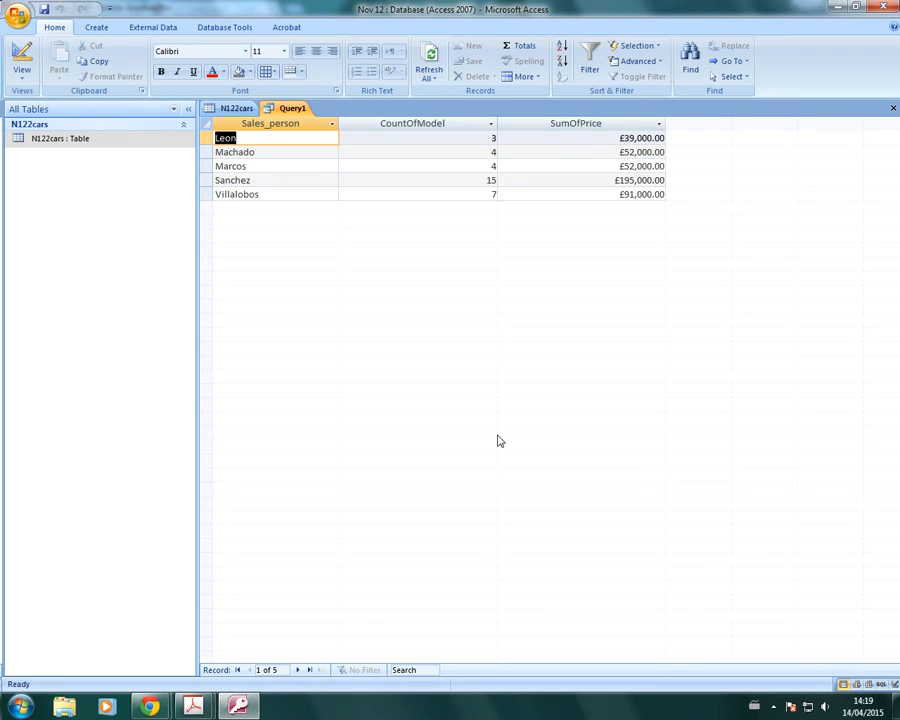